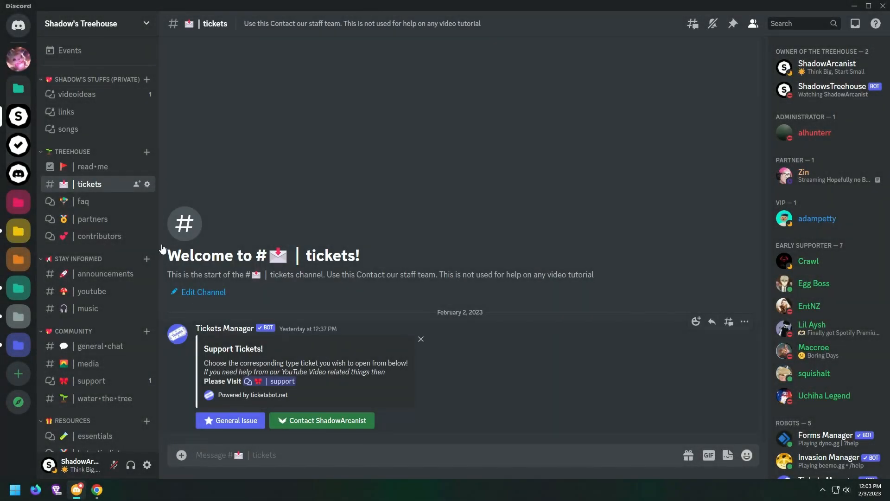
- Visit the Hire ShadowArcanist Ko-fi page from #read-me, then go to Sapphire's Messages page
left_click(92, 166)
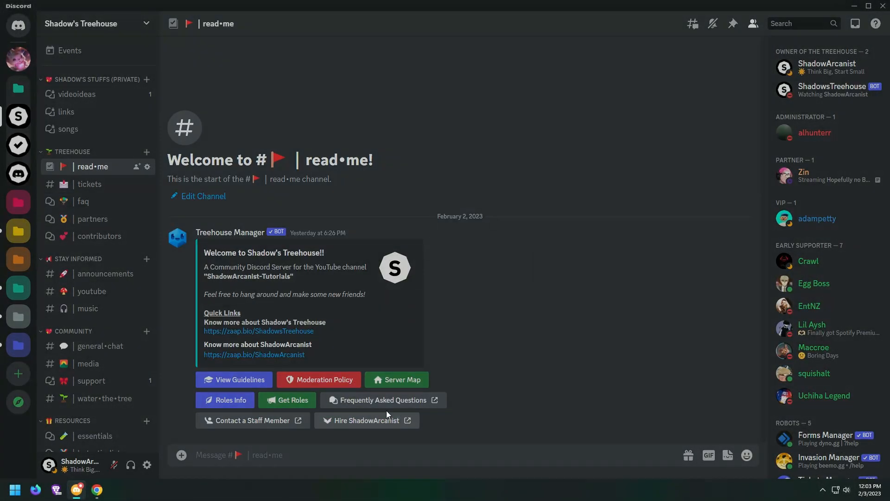
left_click(361, 420)
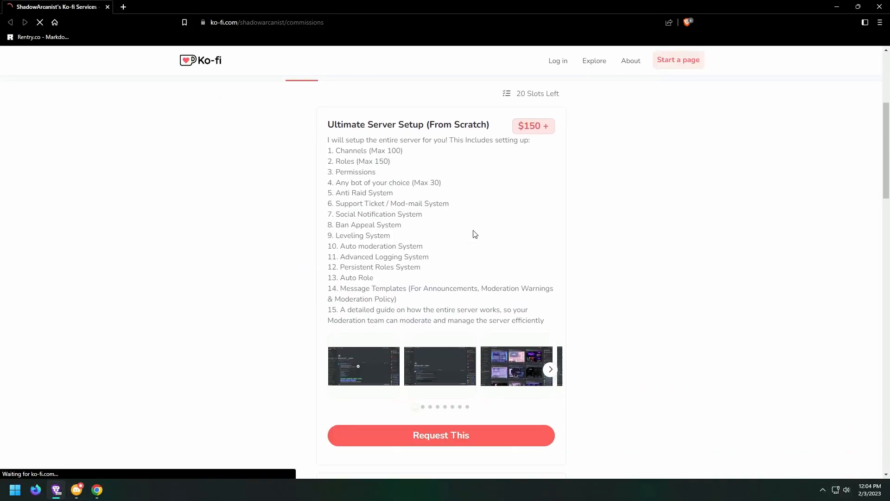
scroll("down", 3)
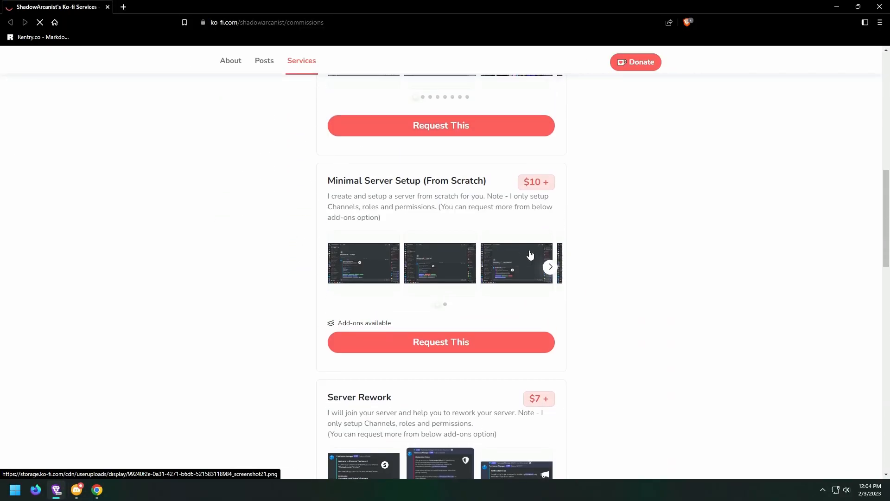
left_click(55, 489)
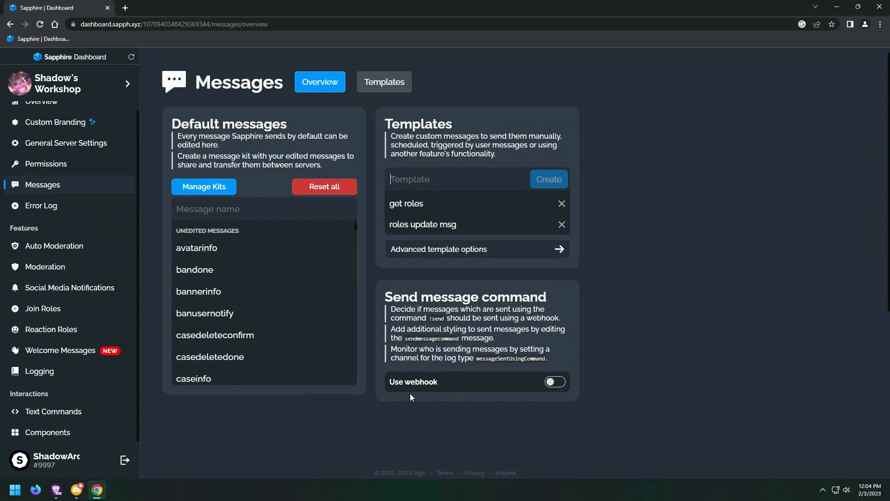
- Create a new template named 'message 1' and open it for editing
type("message")
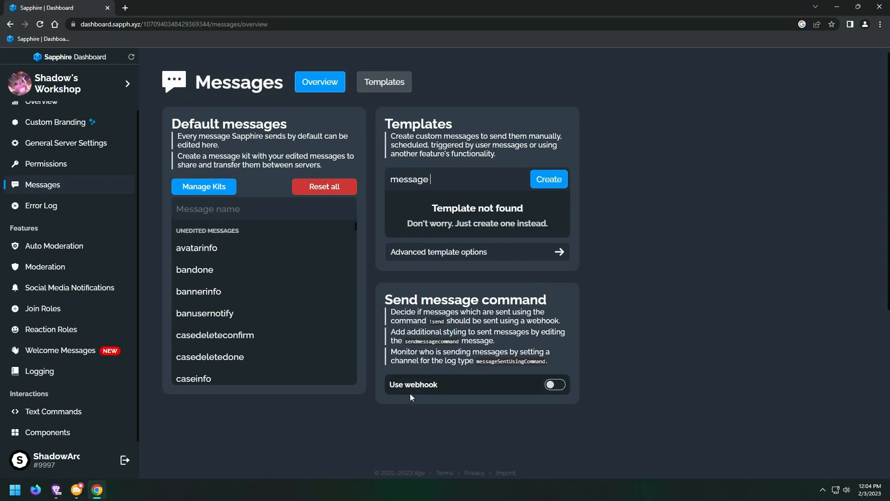
left_click(547, 179)
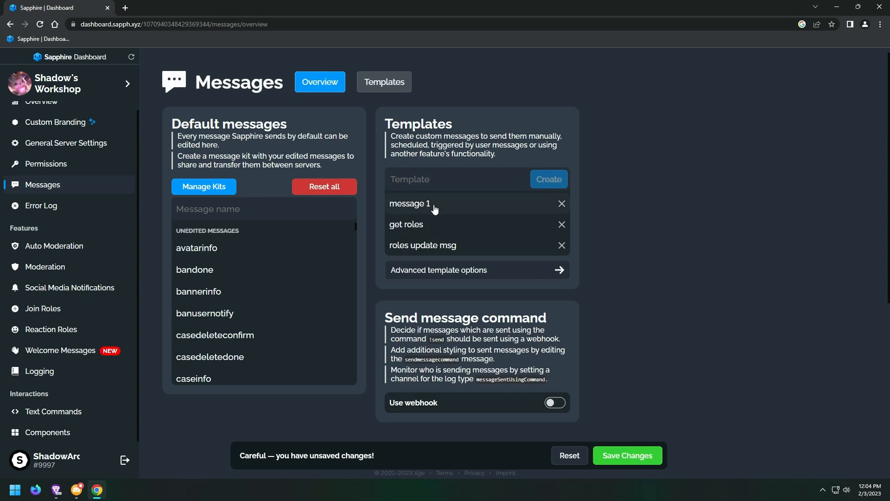
left_click(409, 203)
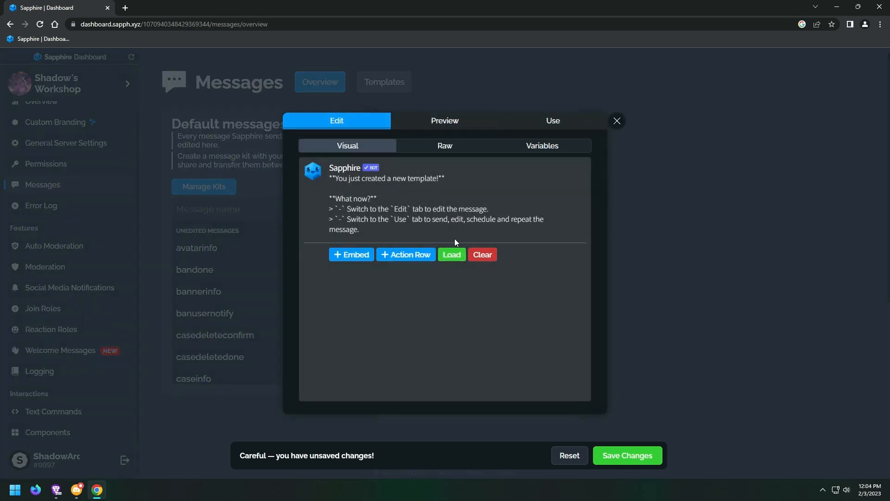
- Add an embed titled 'Hello yo' and check it in Preview before editing
left_click(351, 255)
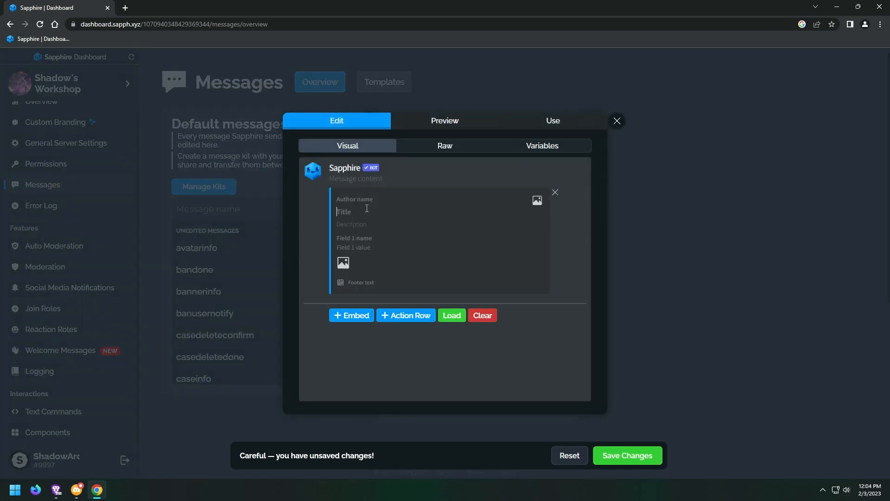
type("Hello")
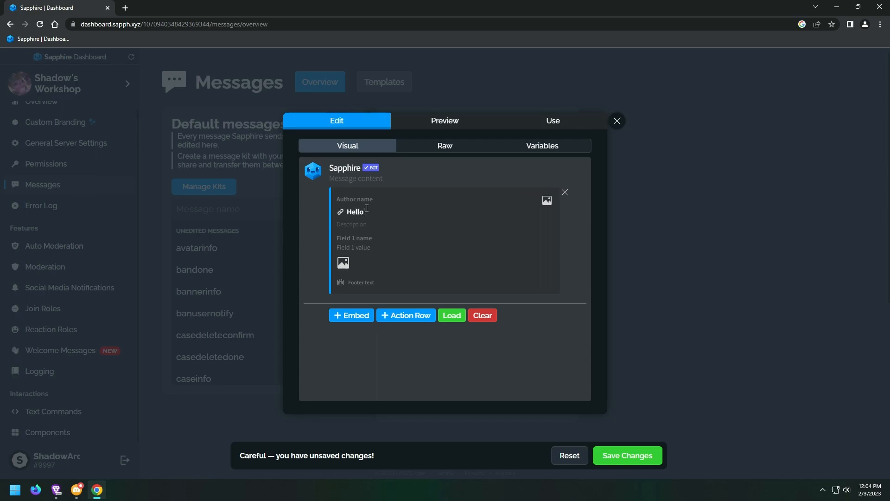
type("yo")
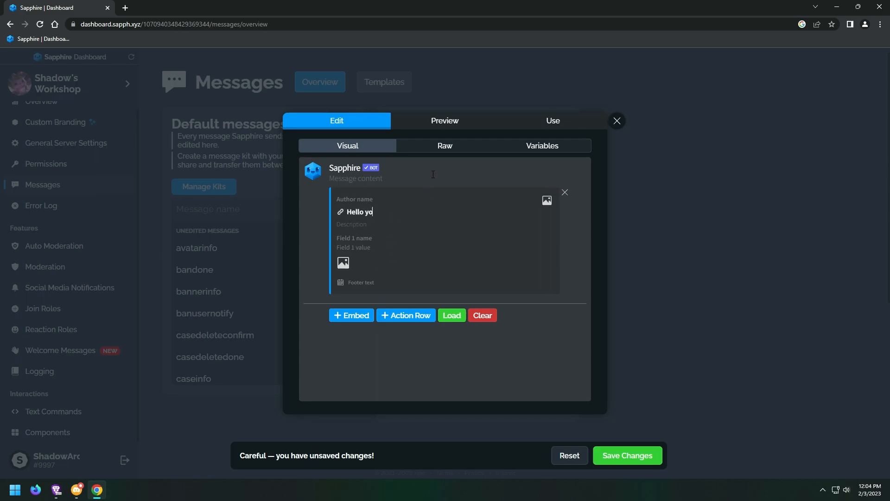
left_click(445, 121)
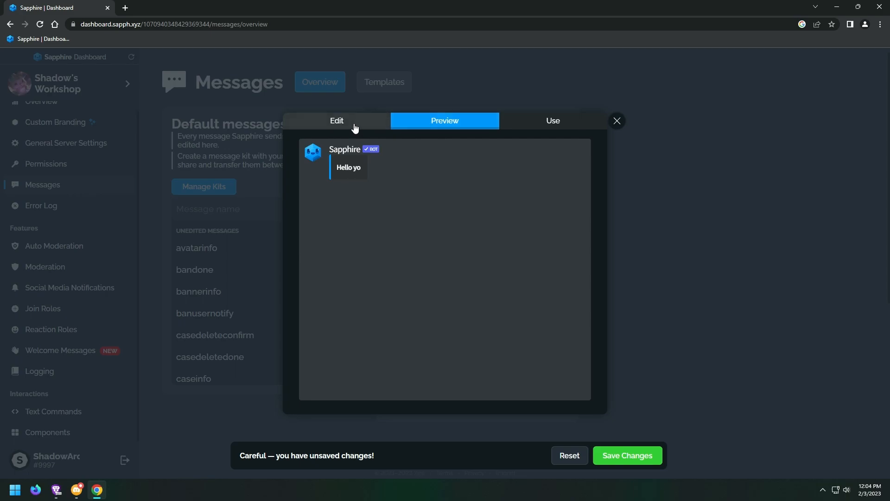
left_click(337, 120)
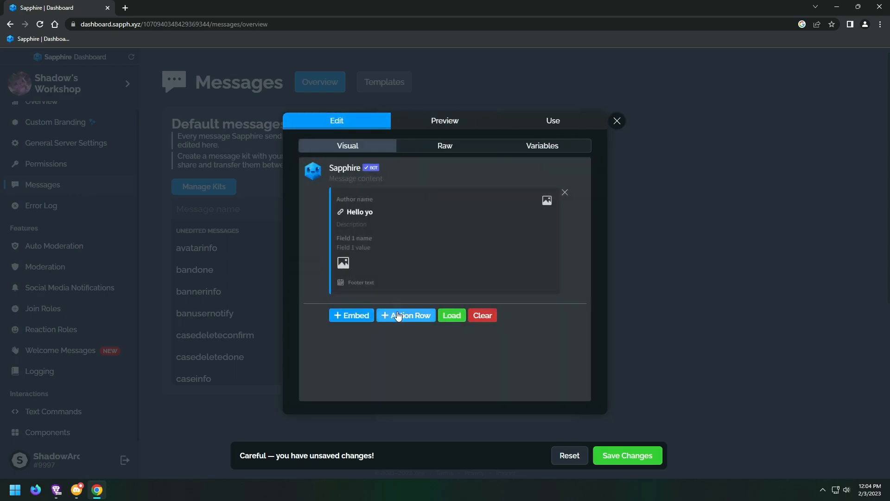
- Add an action row with one Link-style button, then switch to Discord
left_click(406, 315)
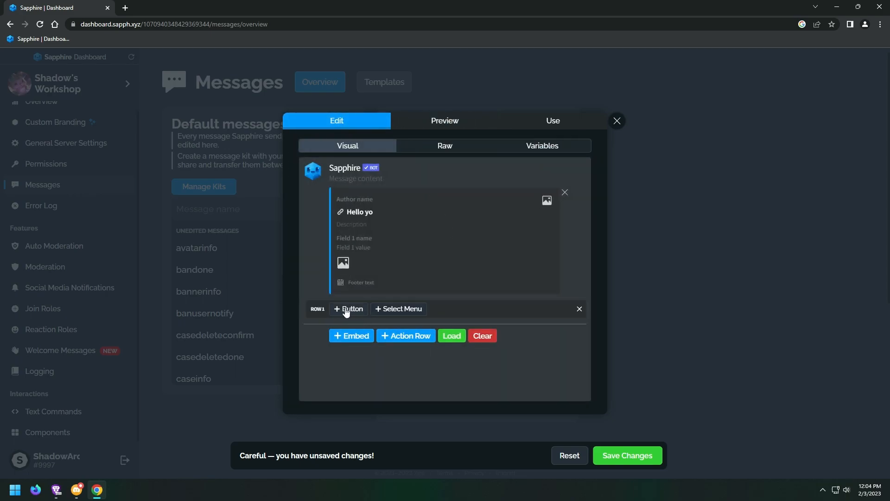
left_click(349, 308)
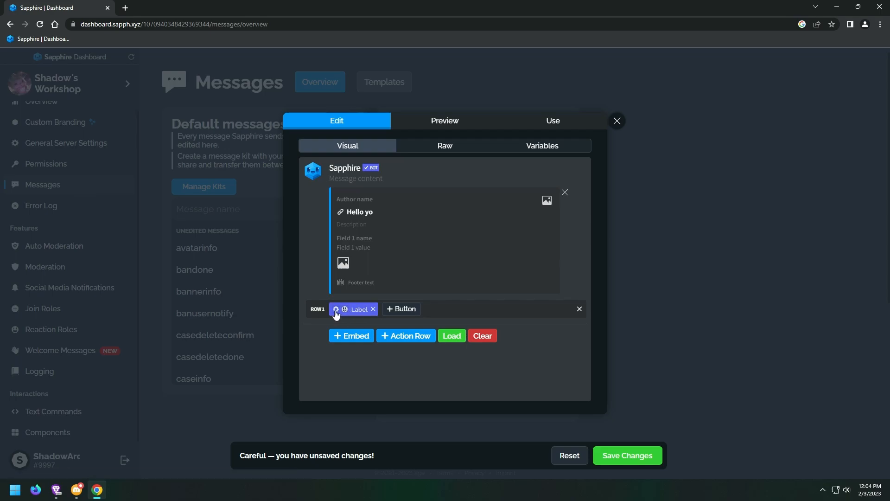
left_click(359, 309)
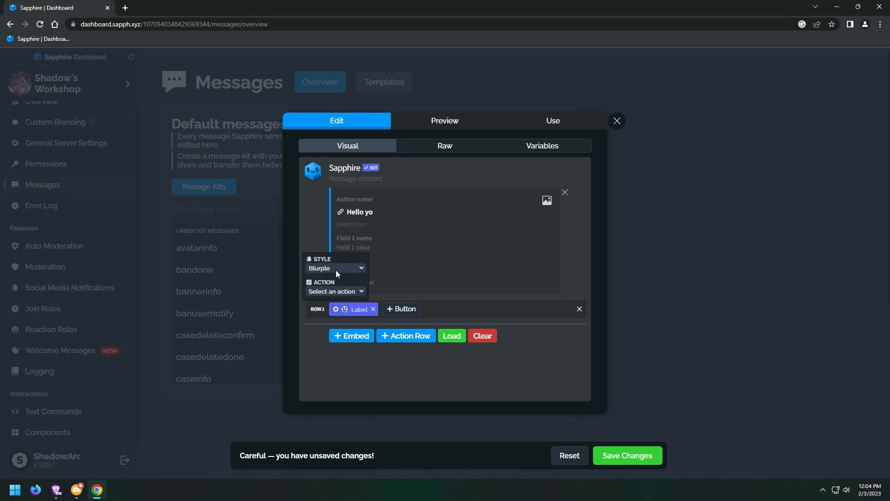
left_click(335, 268)
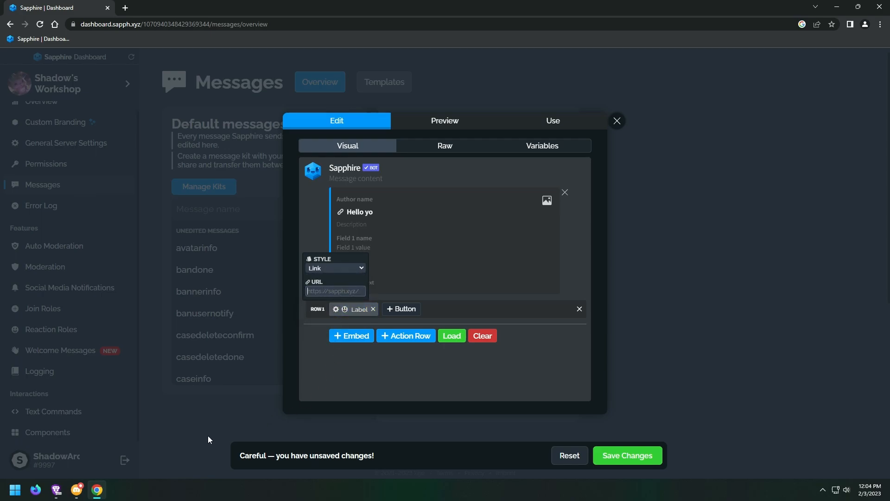
left_click(55, 489)
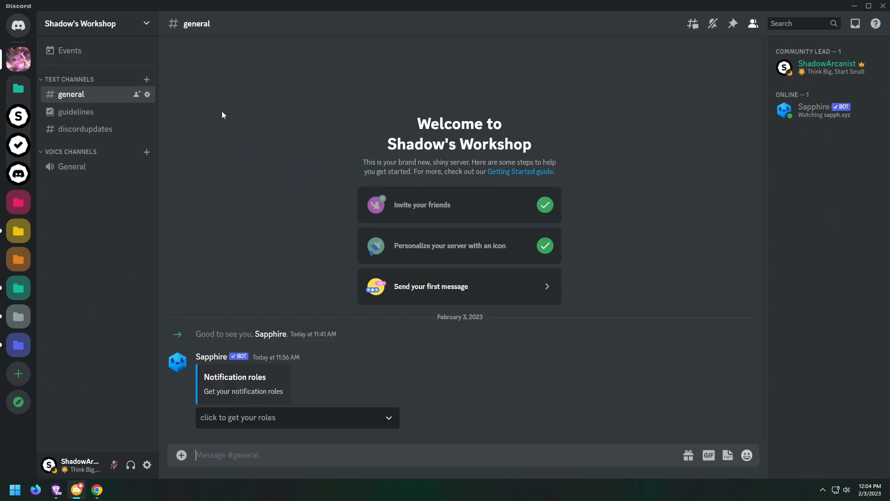
mouse_move(76, 111)
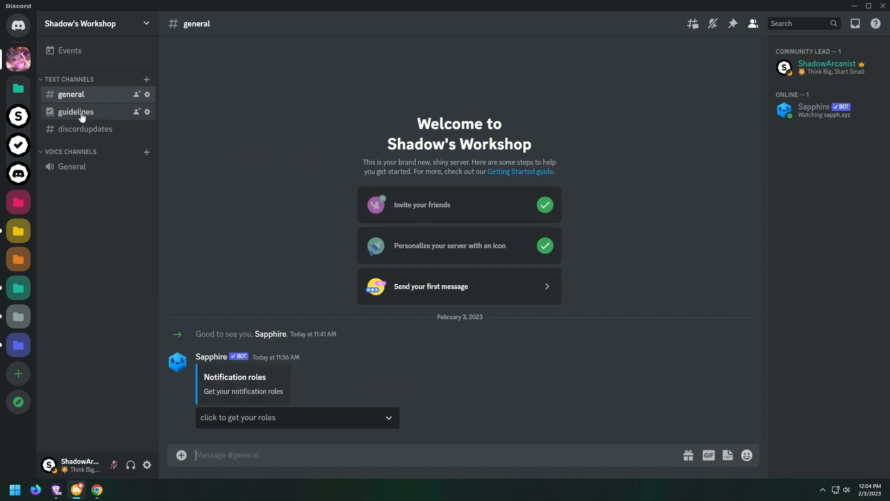
- View Discord's #guidelines channel, then return to the dashboard and label the button 'View'
left_click(76, 111)
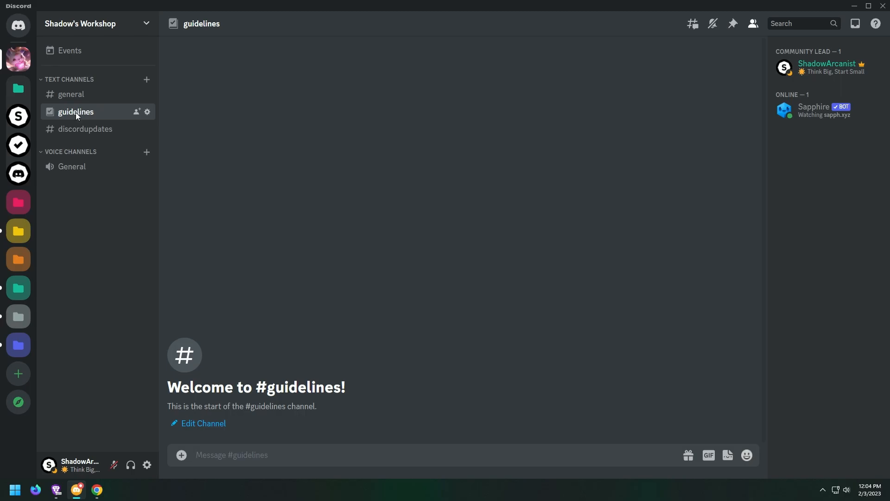
mouse_move(112, 170)
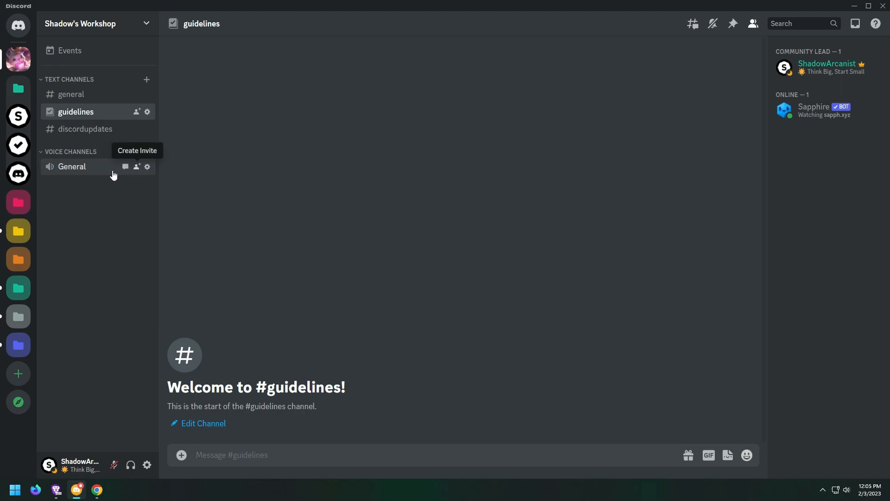
left_click(96, 490)
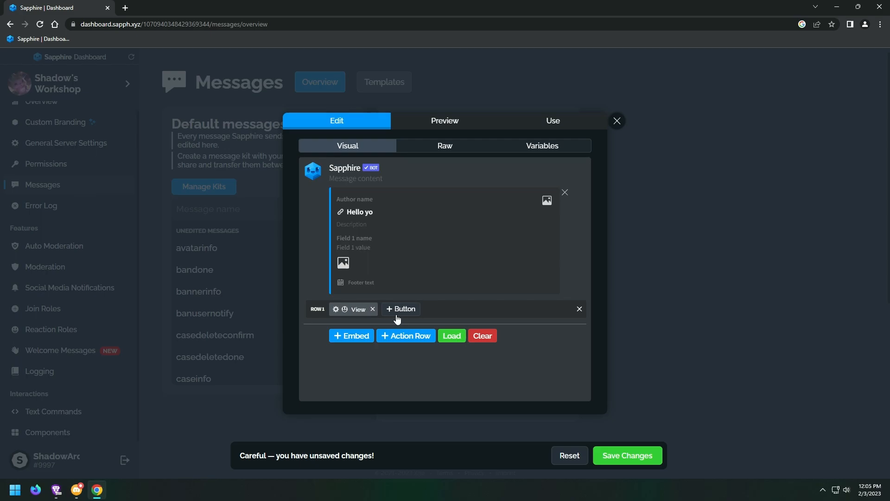
- Extend the button label to 'View guidelines', preview the message, and reach the Use send options
type("guidek")
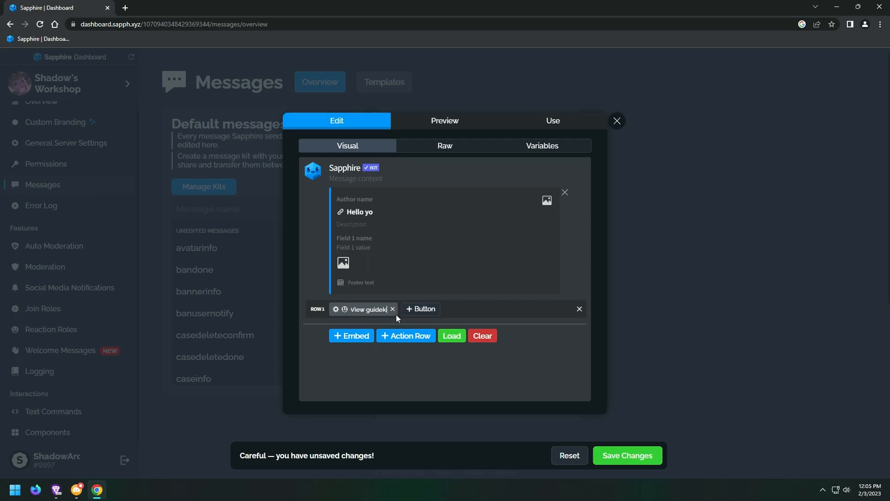
key("Backspace")
type("lines")
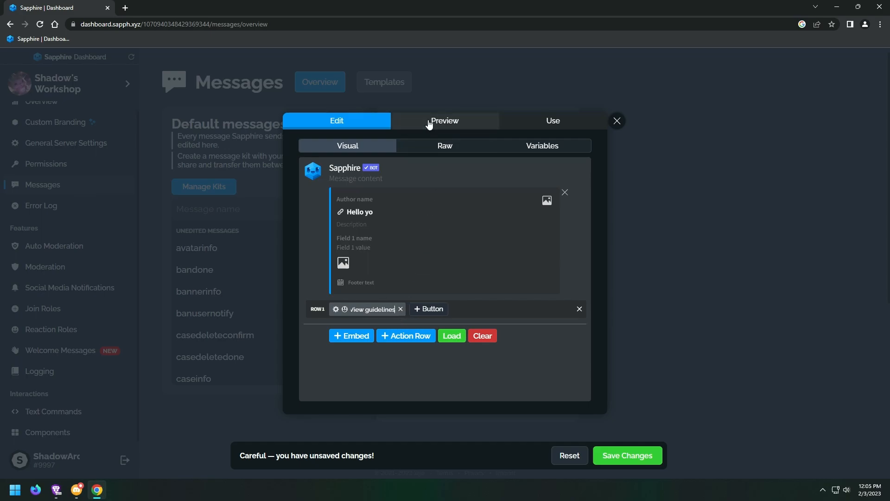
left_click(444, 120)
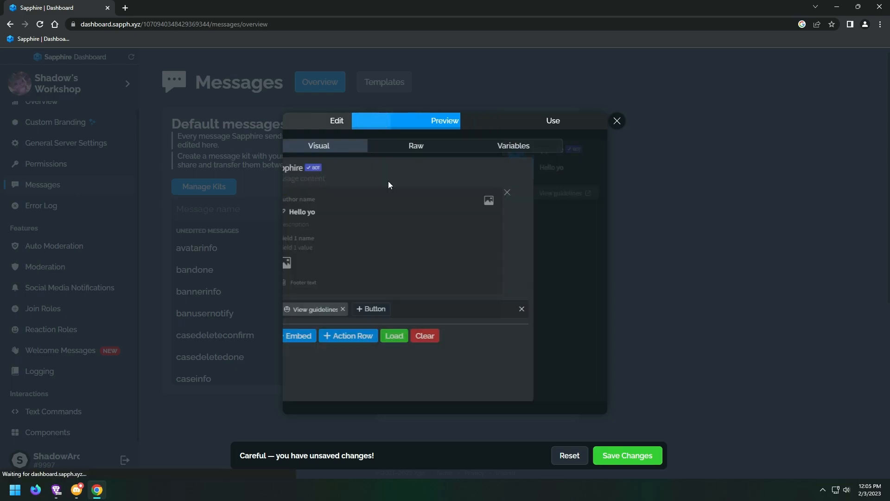
left_click(337, 120)
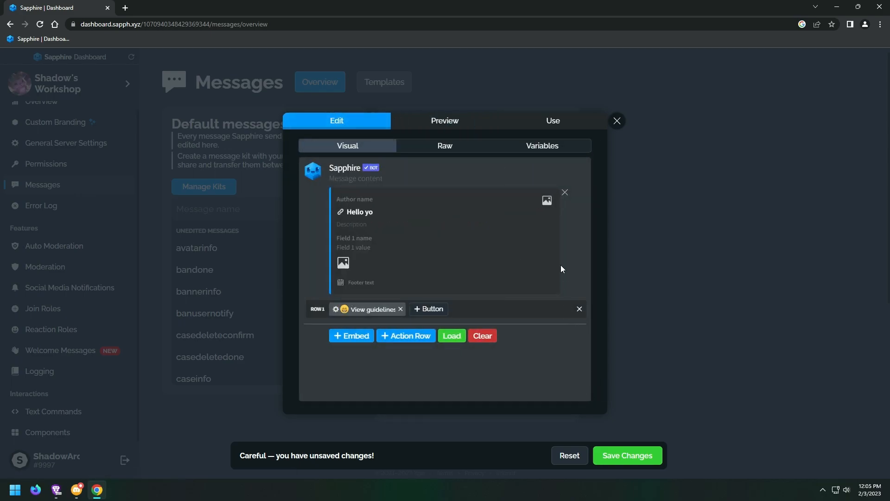
left_click(445, 121)
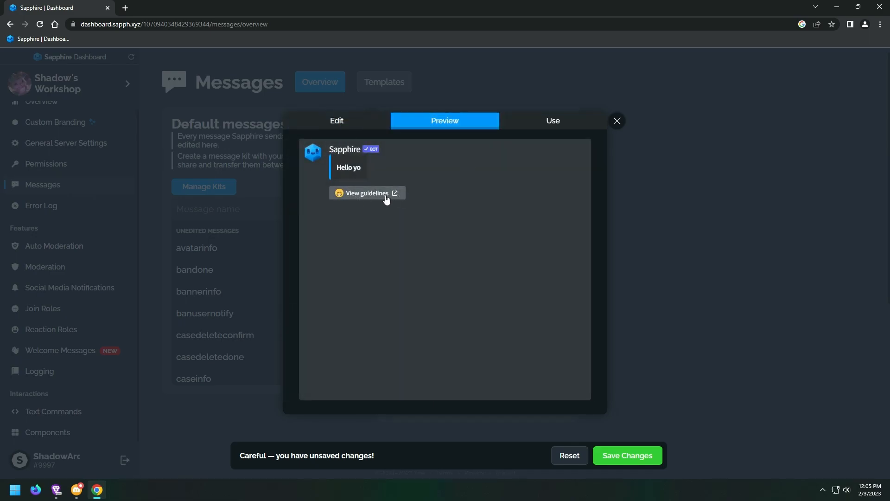
left_click(552, 120)
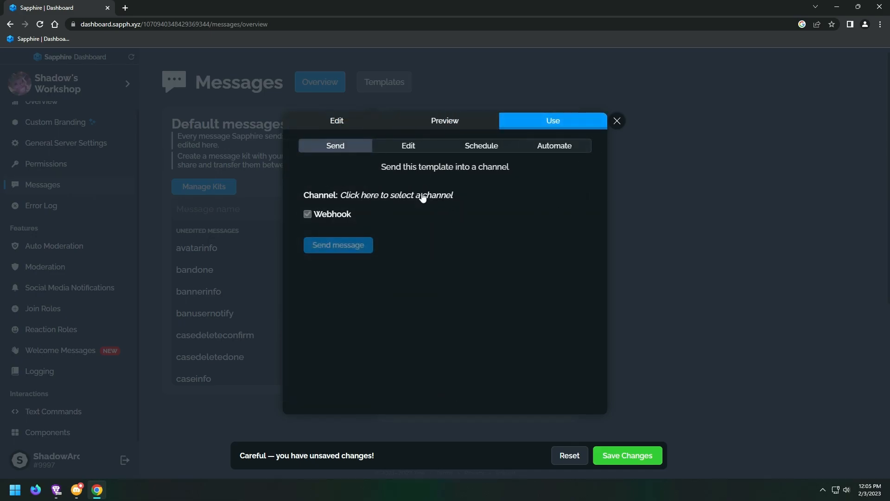
- Send the template to #general, verify the post in Discord, and return to the dashboard
left_click(337, 246)
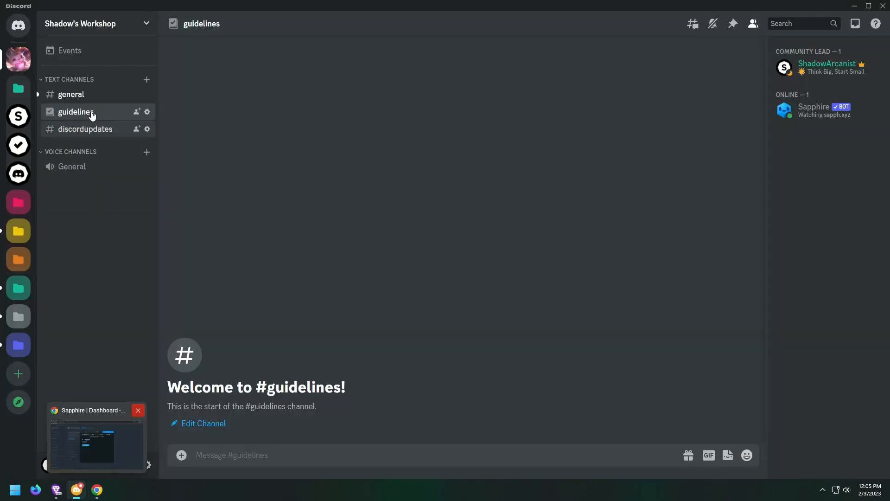
left_click(71, 95)
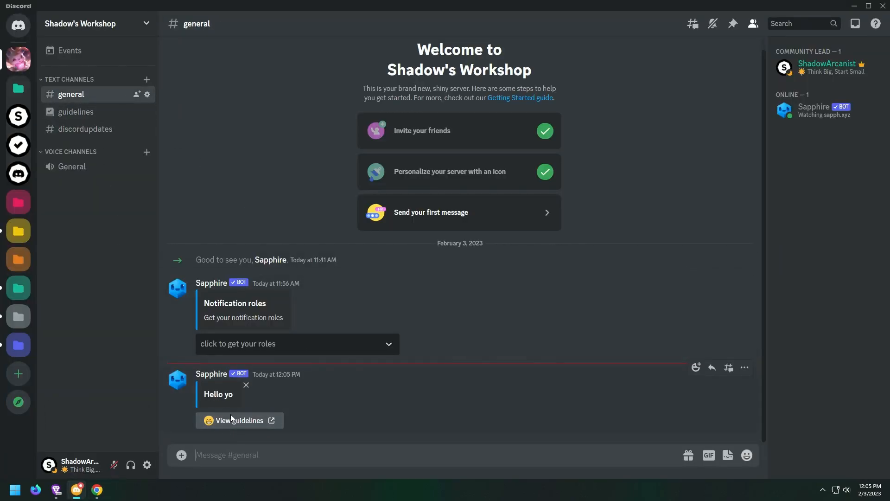
left_click(75, 111)
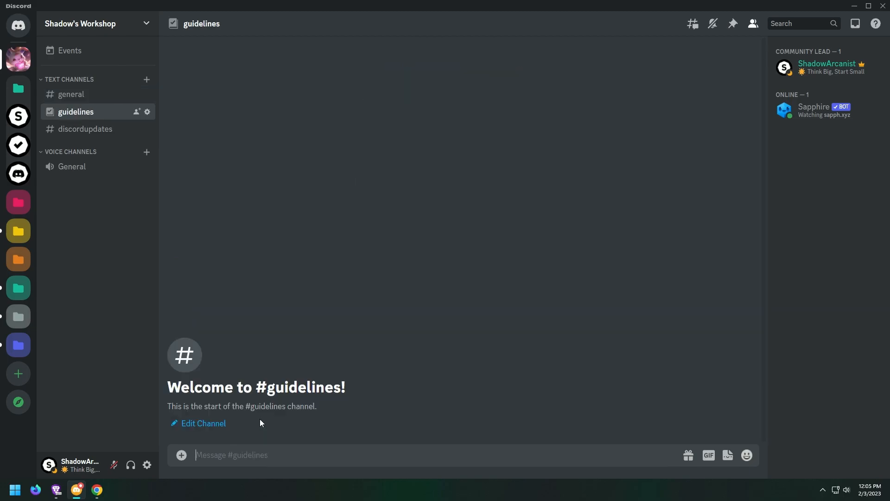
left_click(71, 94)
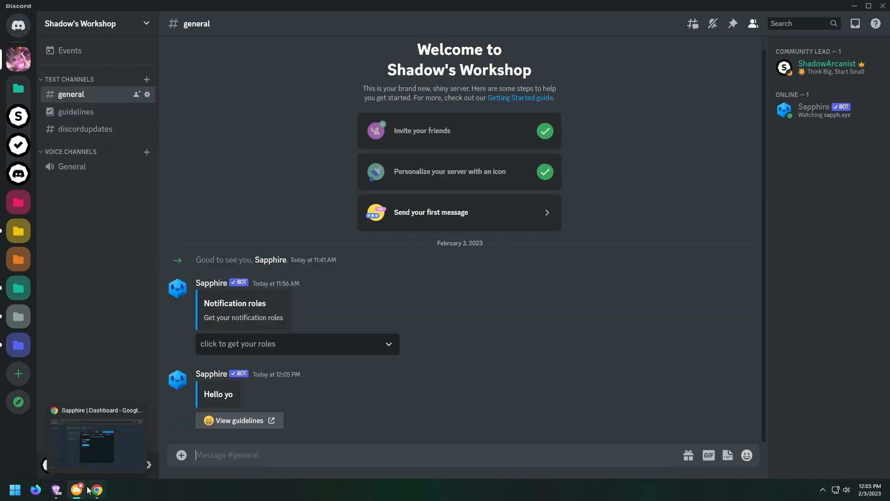
left_click(96, 489)
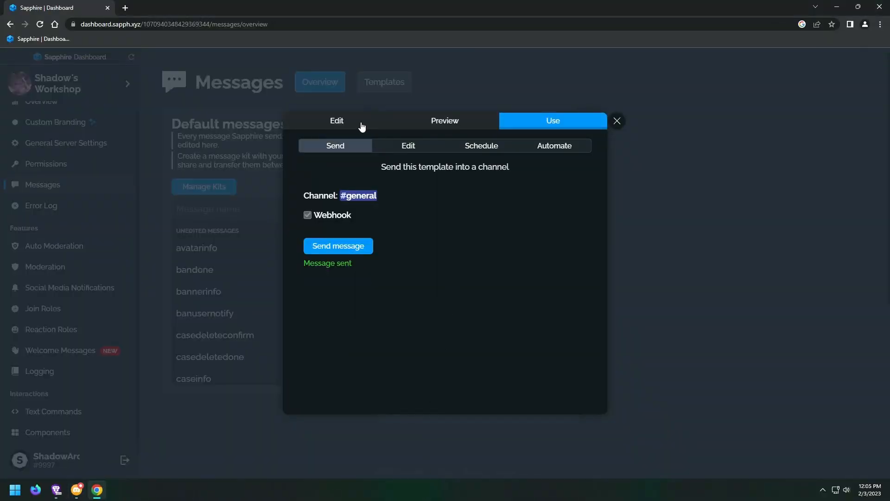
- Add a second Link-style button using the Ko-fi commissions URL
left_click(336, 121)
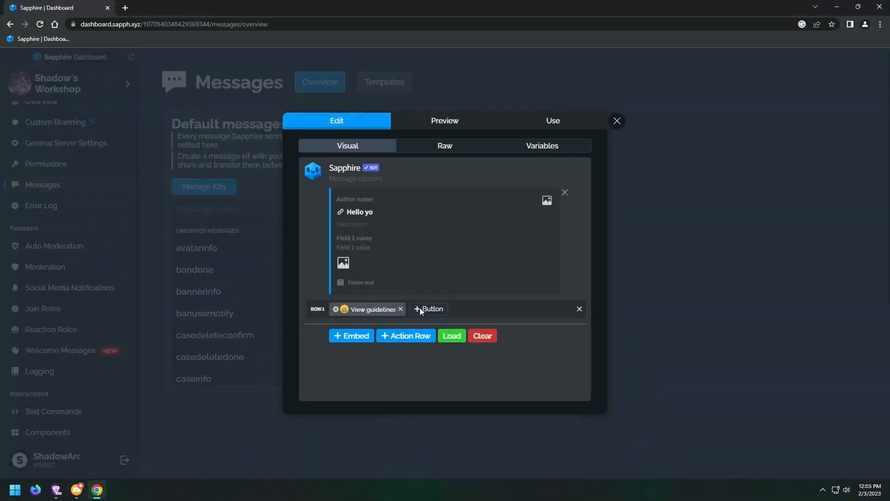
left_click(429, 309)
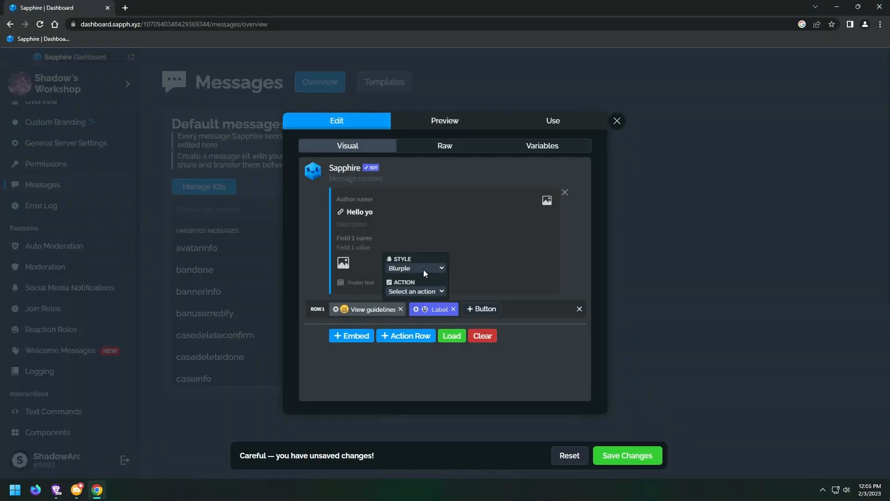
left_click(416, 267)
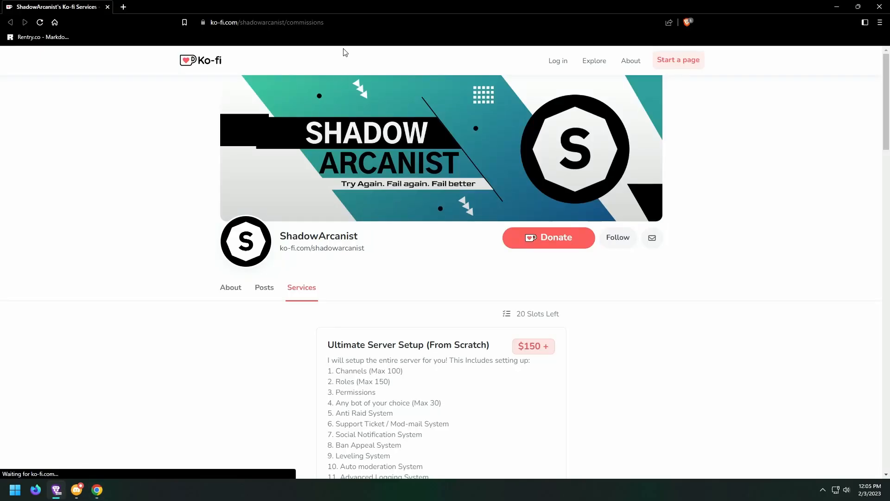
left_click(278, 22)
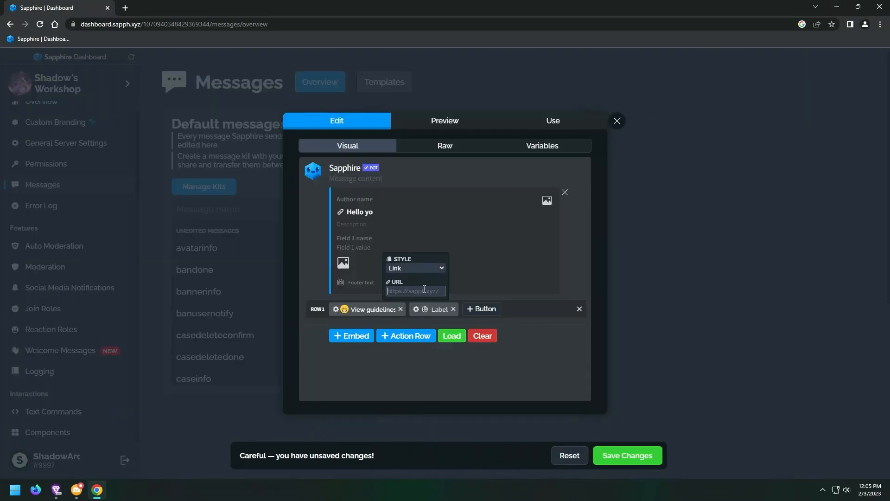
- Label the new button 'Hire Shadow' with an emoji, preview, and close the editor
left_click(483, 321)
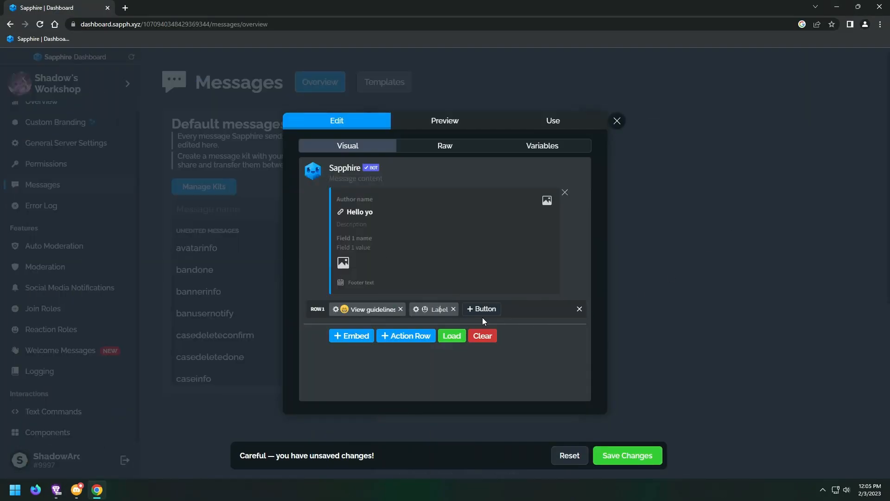
type("Hire Shadow")
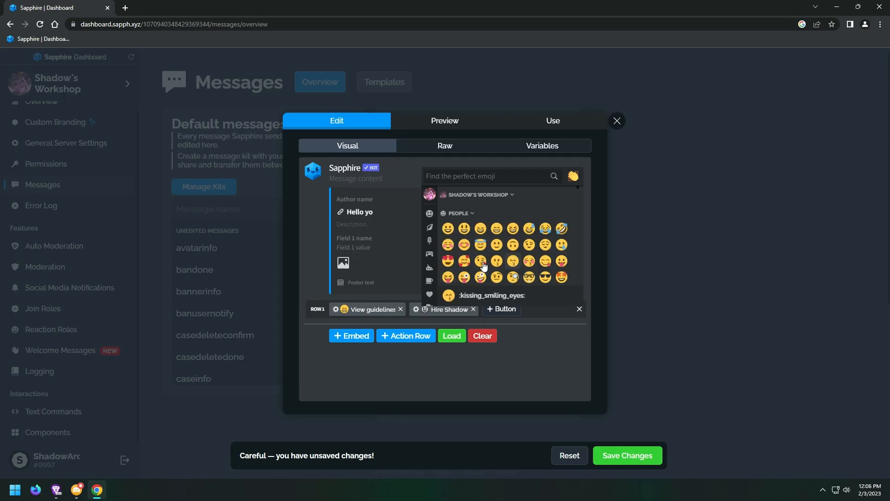
left_click(445, 121)
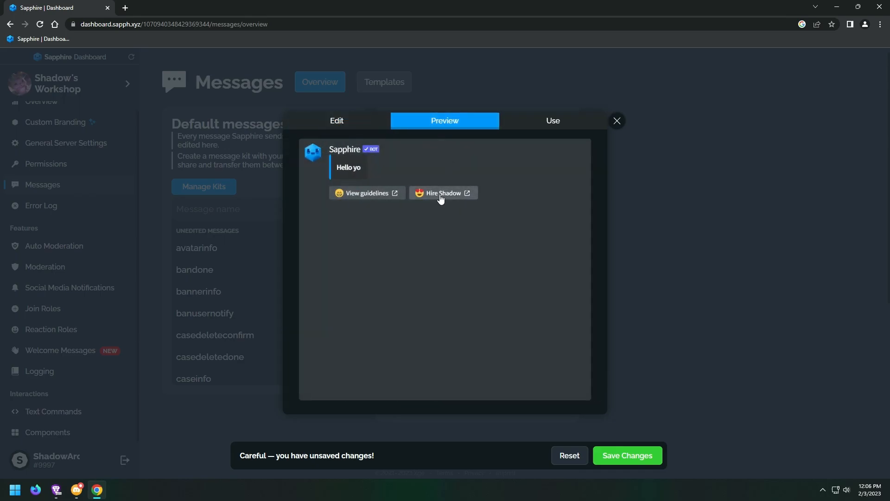
left_click(617, 121)
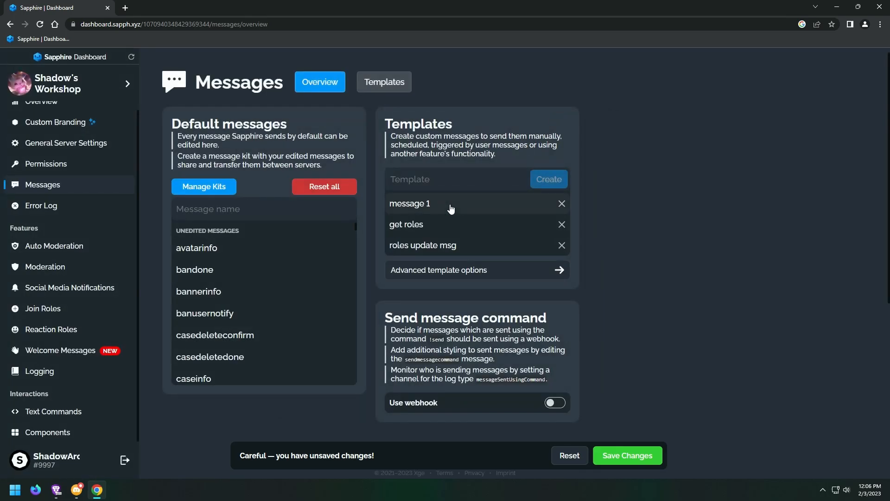
- Resend 'message 1' with both buttons to #general, save changes, and switch to Discord
left_click(409, 203)
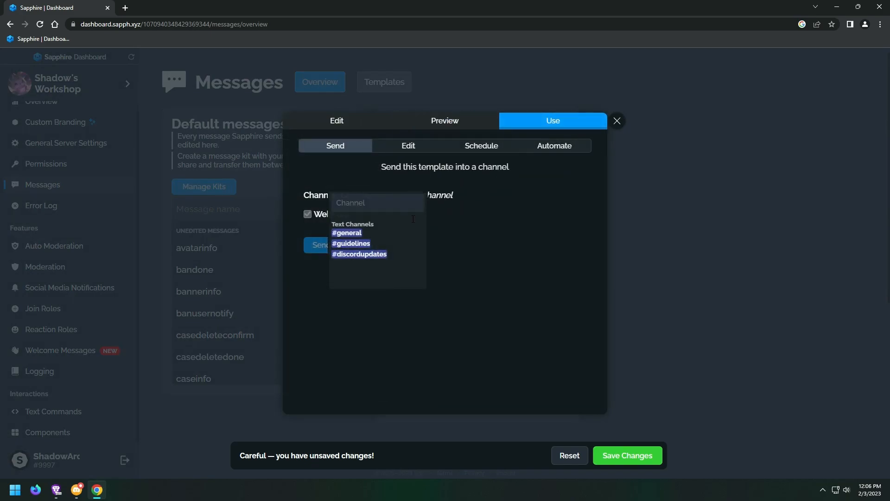
left_click(346, 232)
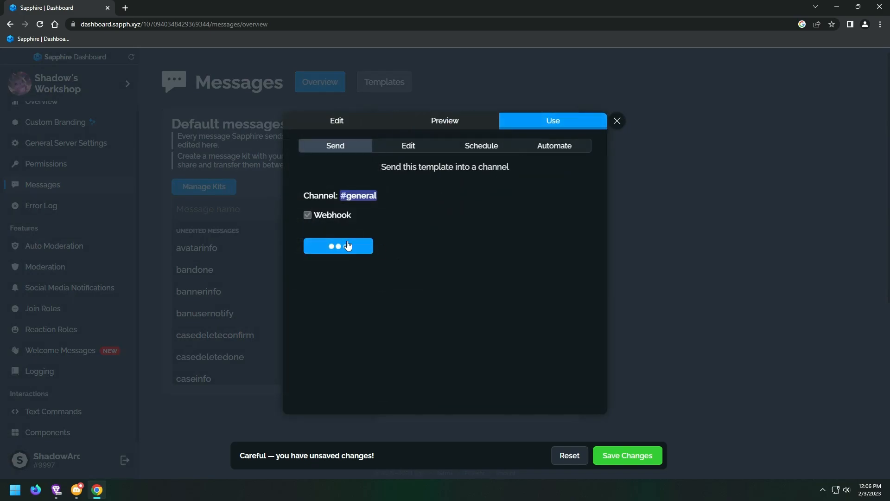
left_click(338, 245)
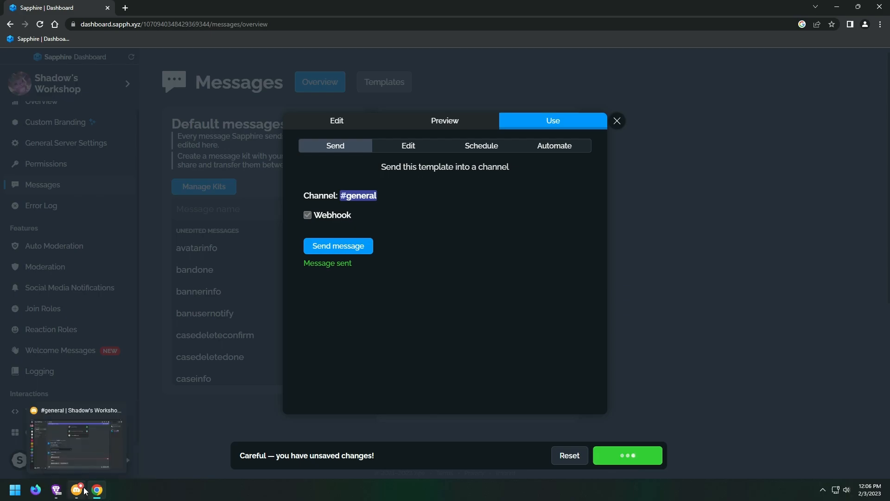
left_click(76, 489)
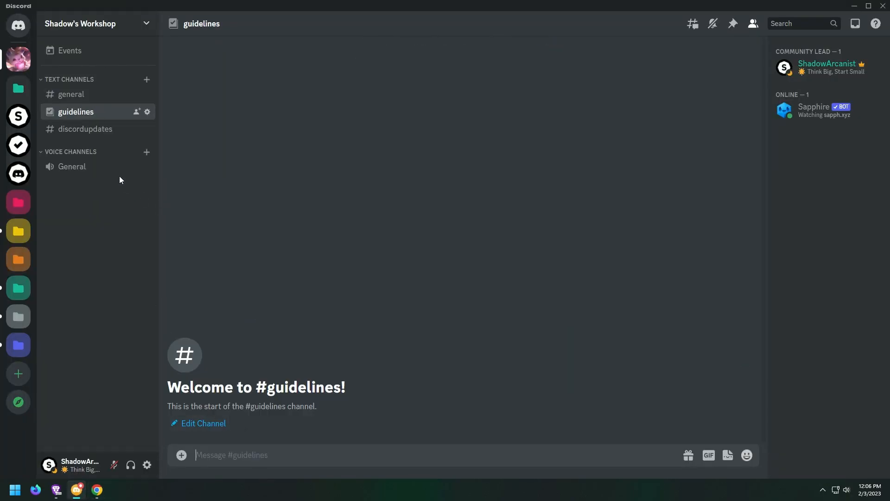
- In #general, follow the new post's Hire Shadow button to the Ko-fi commissions page
left_click(326, 420)
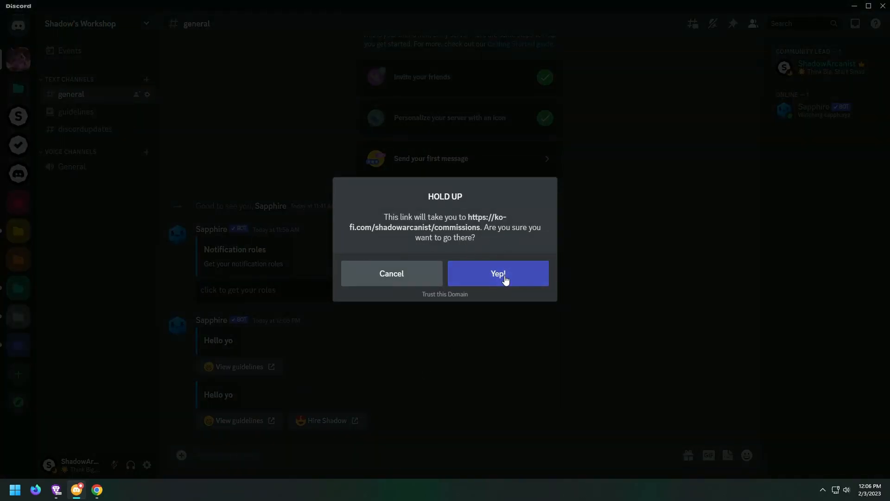
left_click(497, 273)
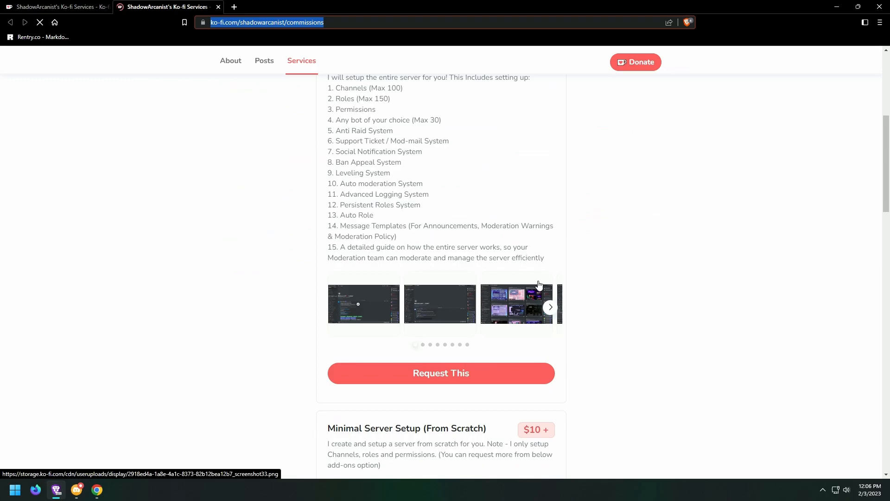